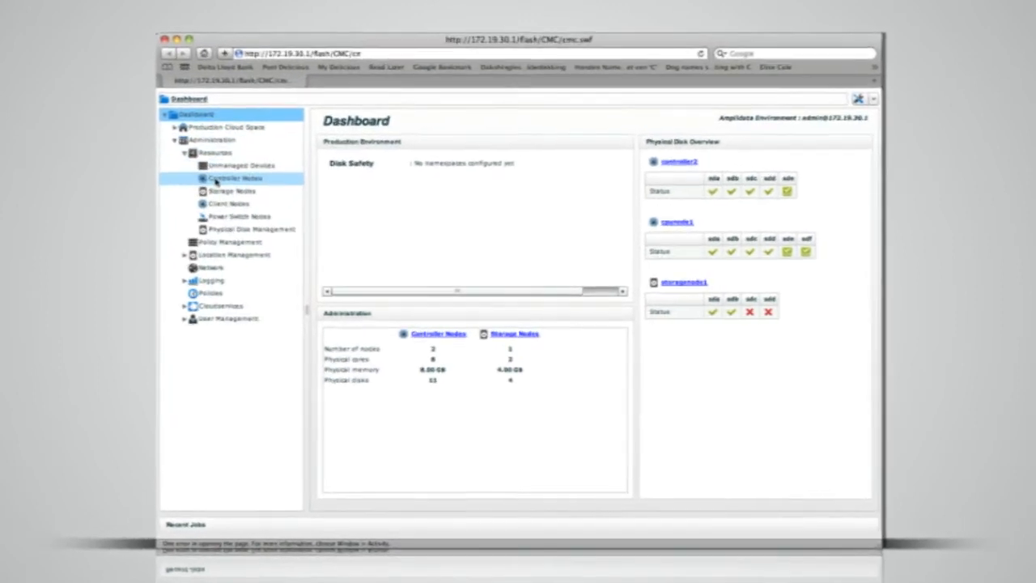
Step: Open Logging > Jobs to list admin actions with their statuses and start and end times
left_click(195, 292)
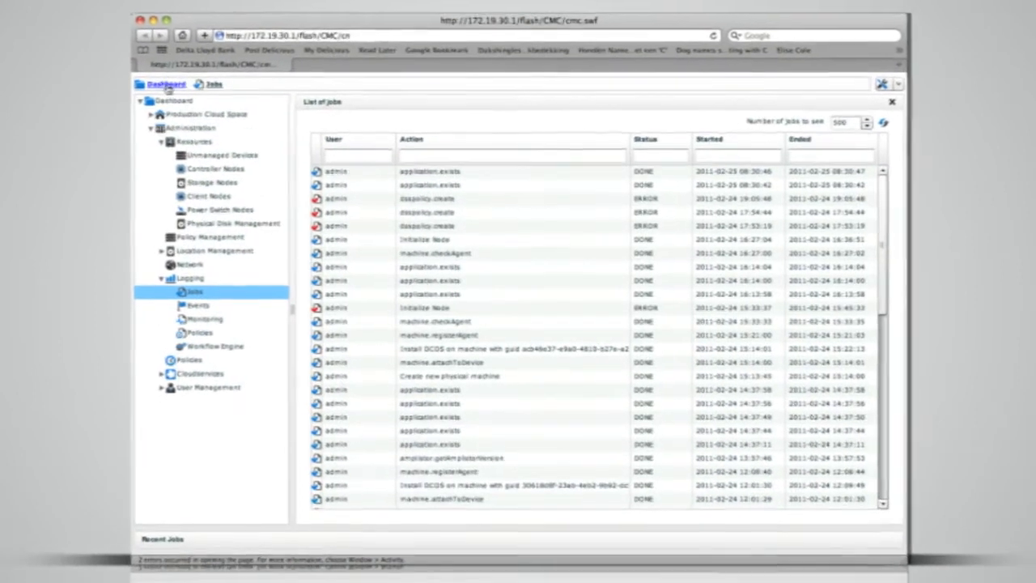